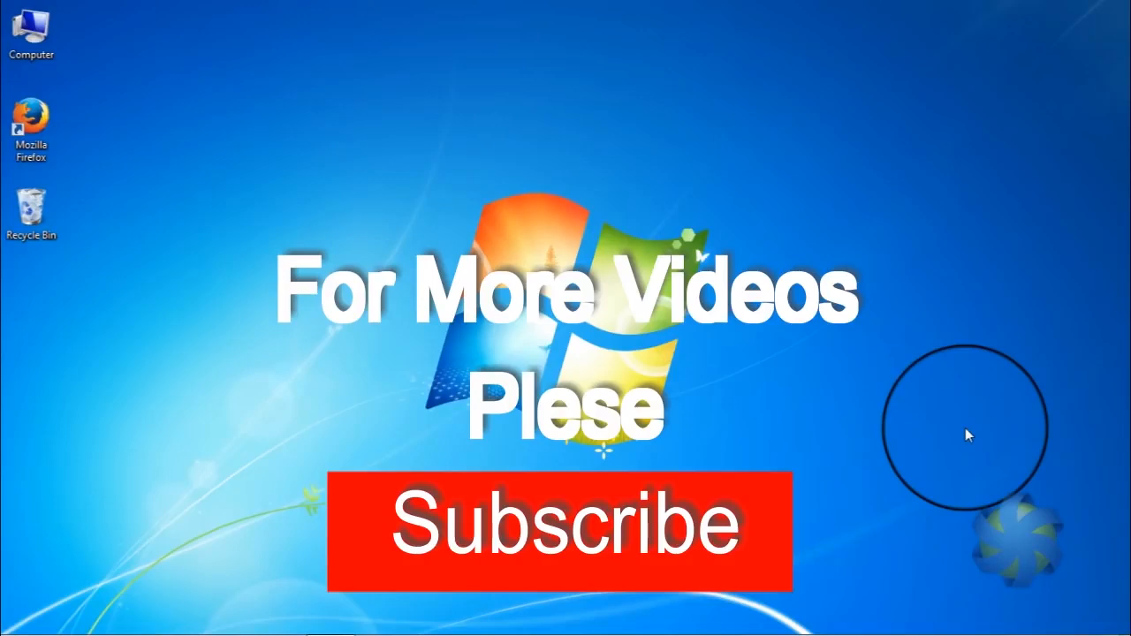
pyautogui.moveTo(297, 246)
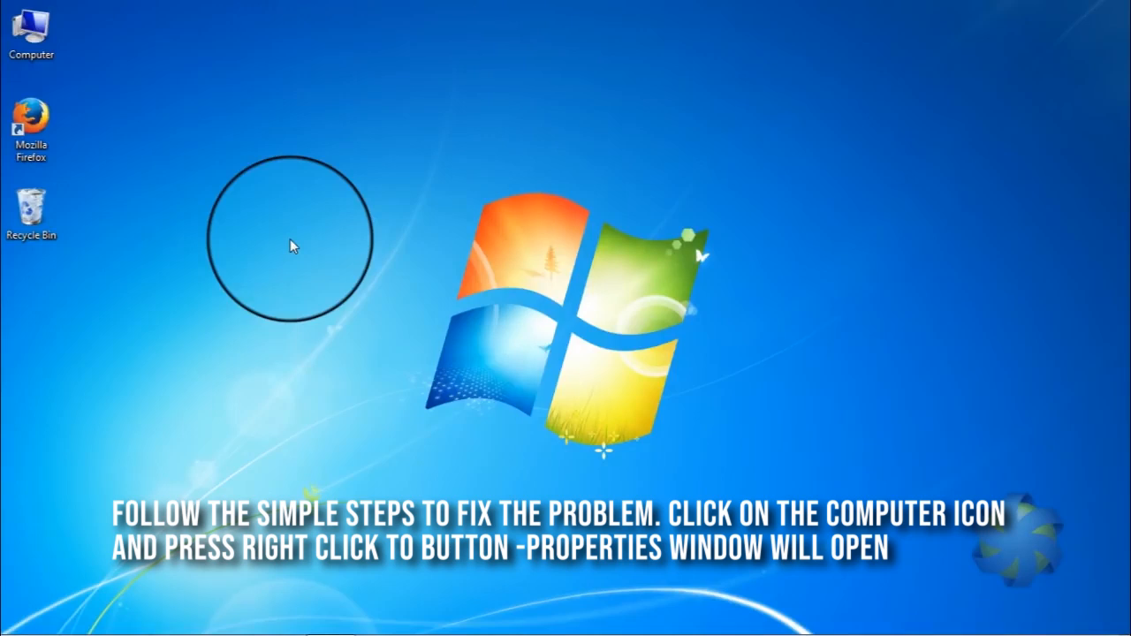
pyautogui.moveTo(184, 173)
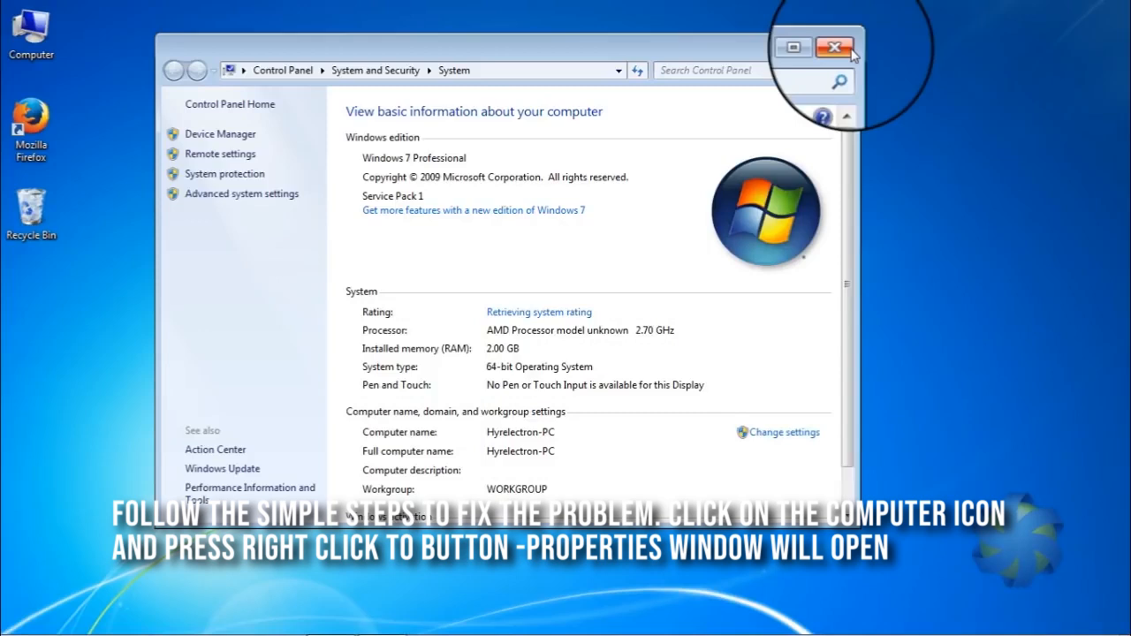
# Step: Reopen the System window via Start, right-clicking Computer and choosing Properties
pyautogui.click(831, 46)
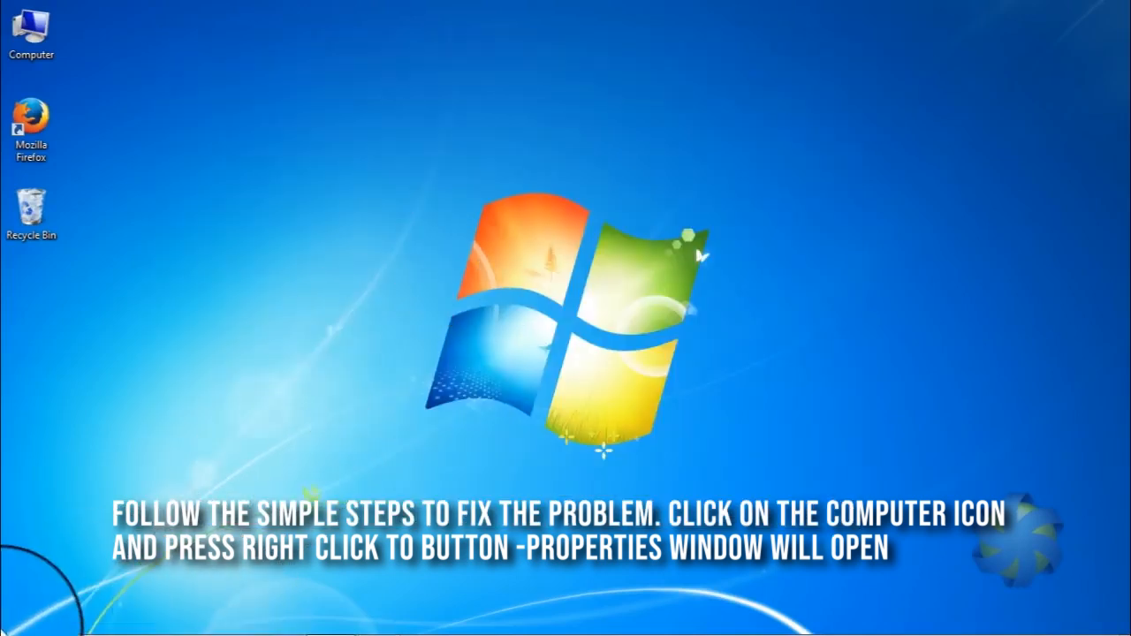
pyautogui.click(25, 618)
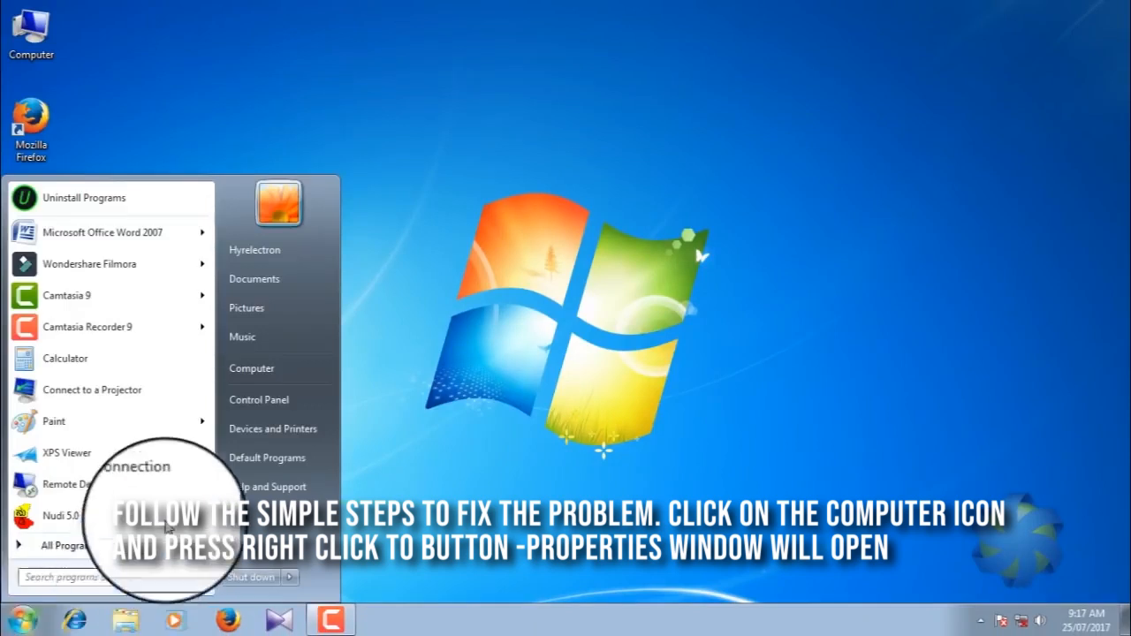
pyautogui.rightClick(251, 364)
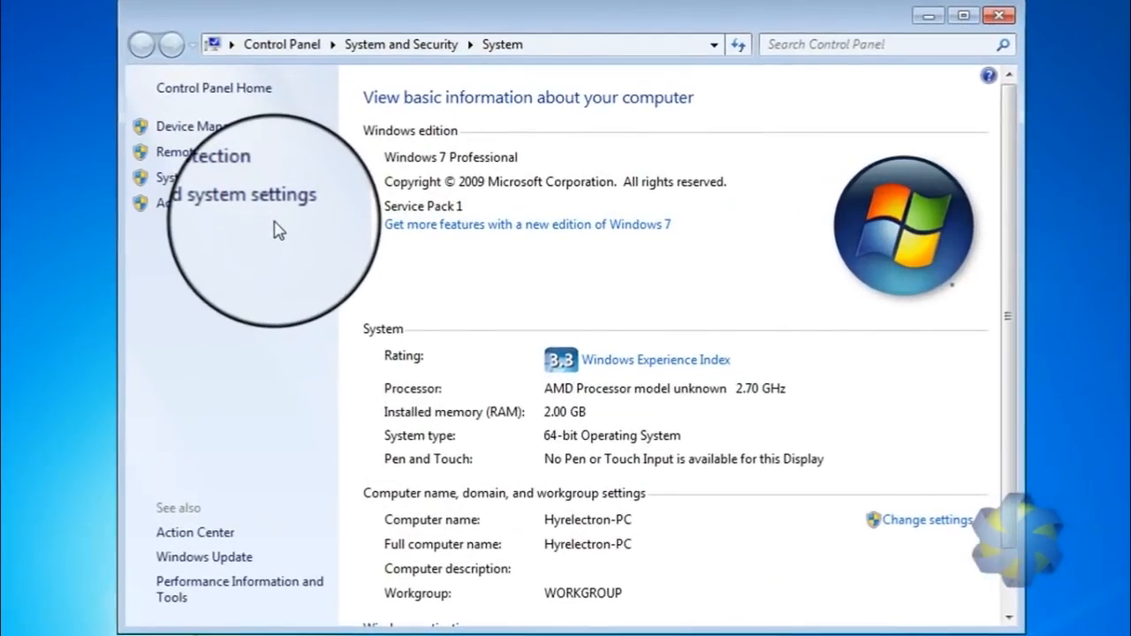
pyautogui.moveTo(216, 177)
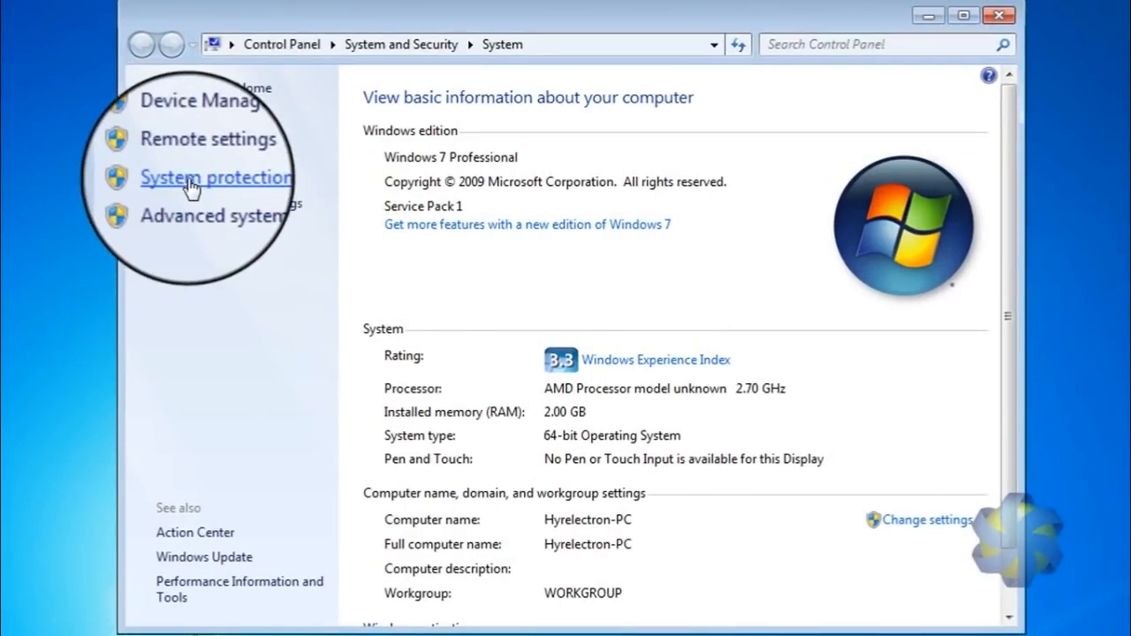
# Step: Show the Advanced tab of System Properties via Advanced system settings
pyautogui.click(215, 176)
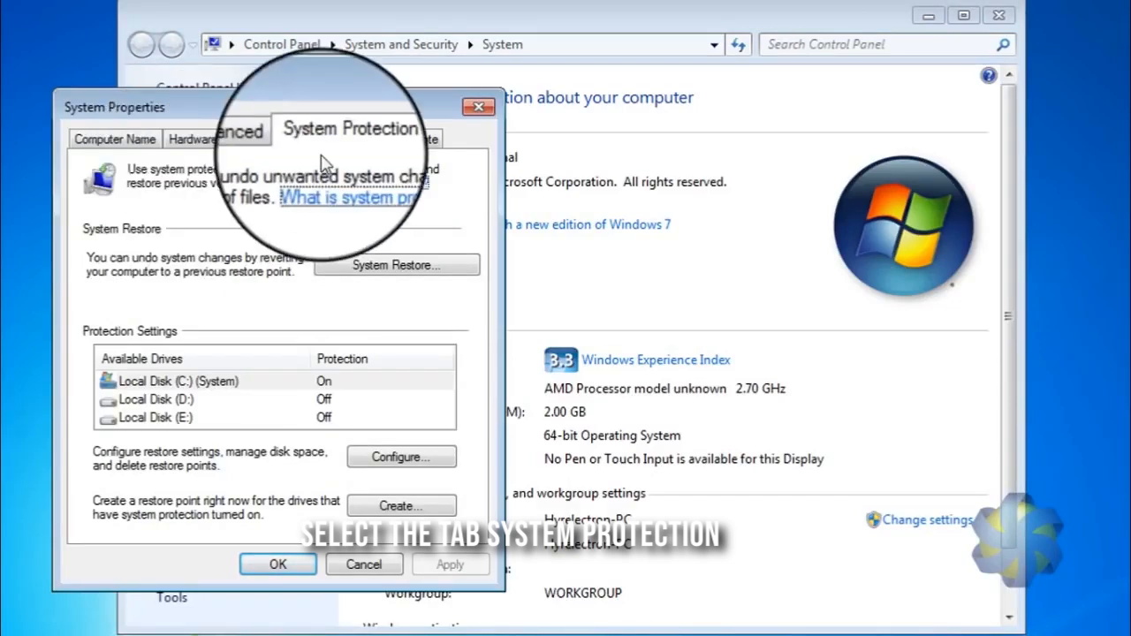
pyautogui.click(256, 137)
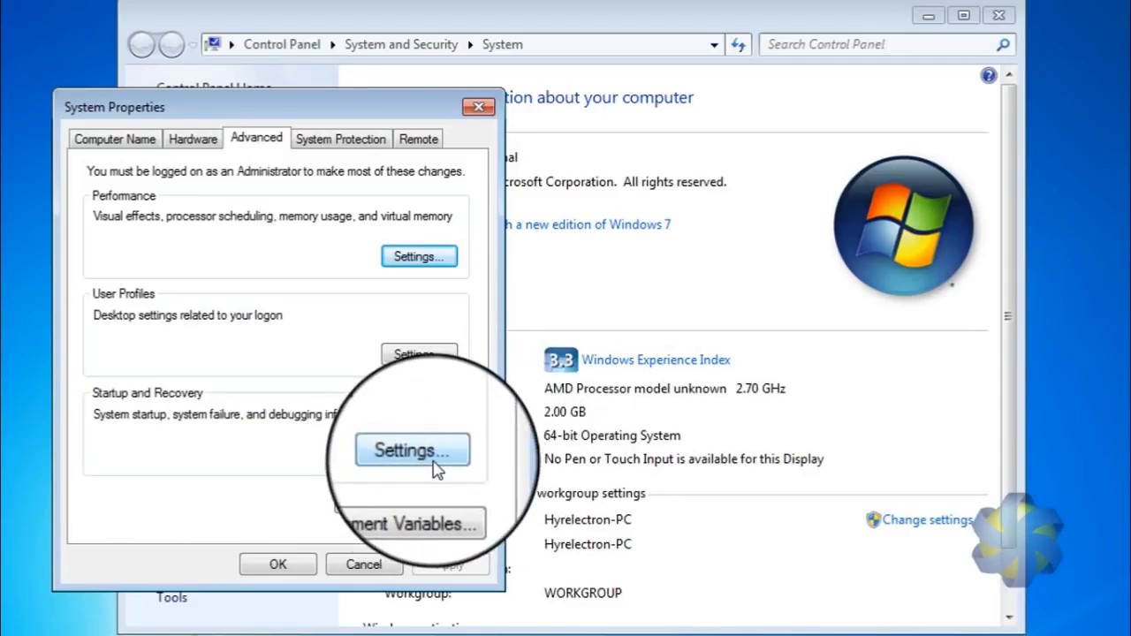
# Step: In Startup and Recovery settings, uncheck 'Automatically restart' under System failure
pyautogui.click(411, 450)
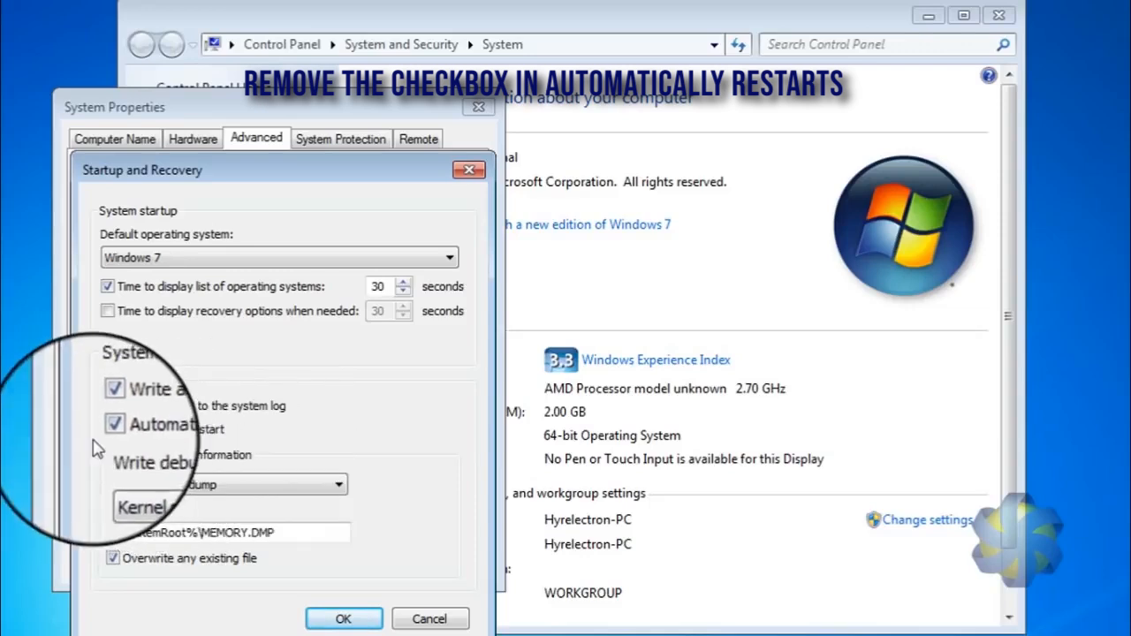
pyautogui.click(113, 424)
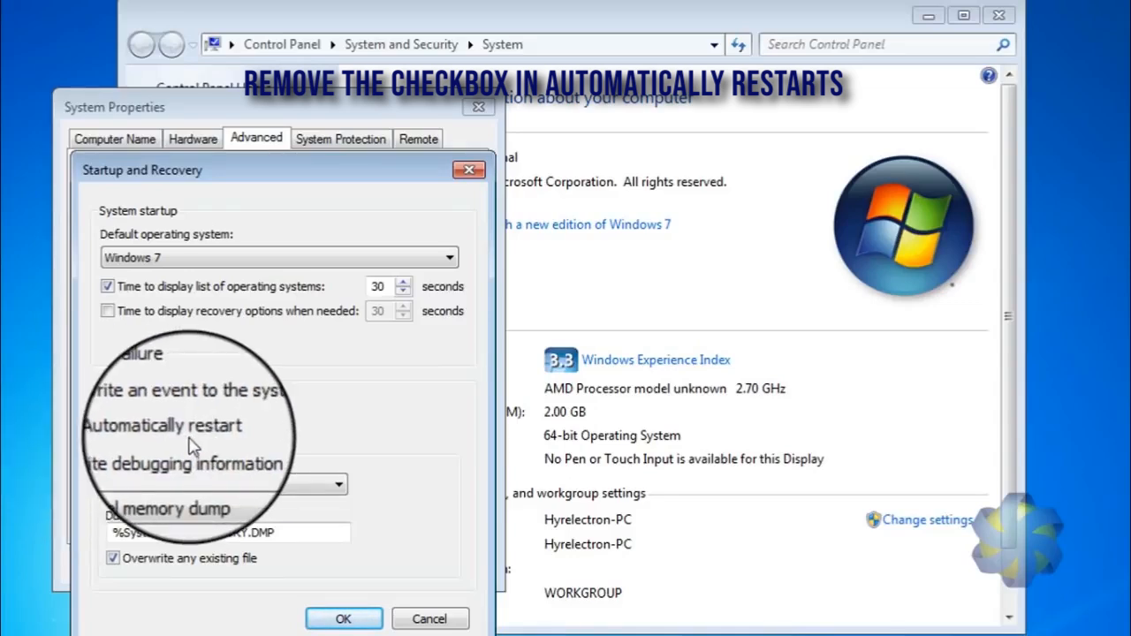
pyautogui.click(106, 430)
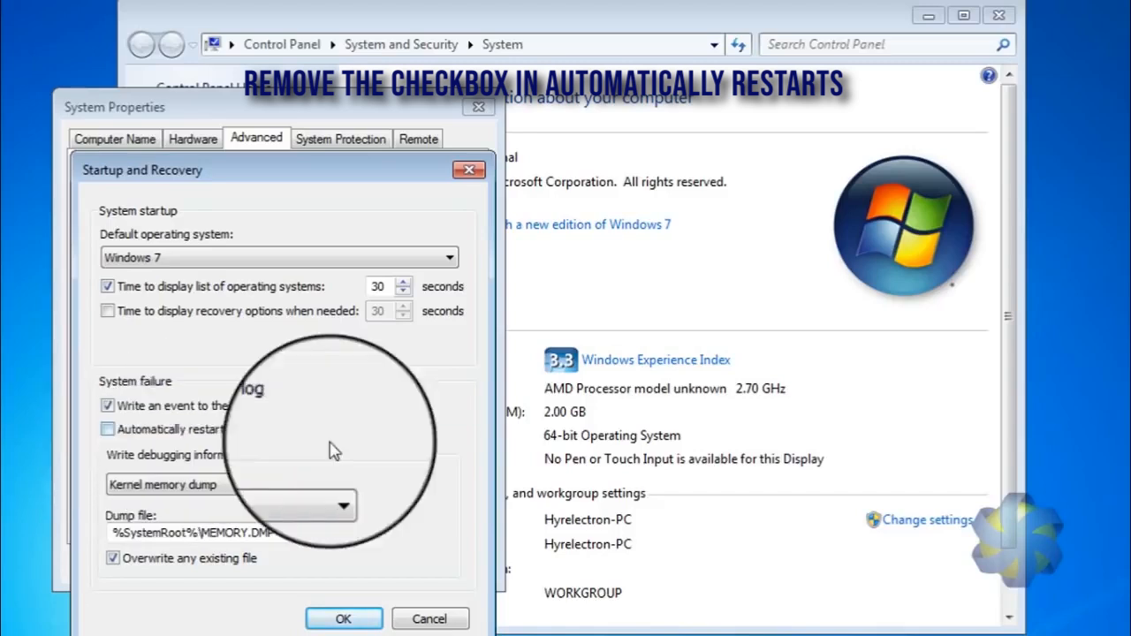